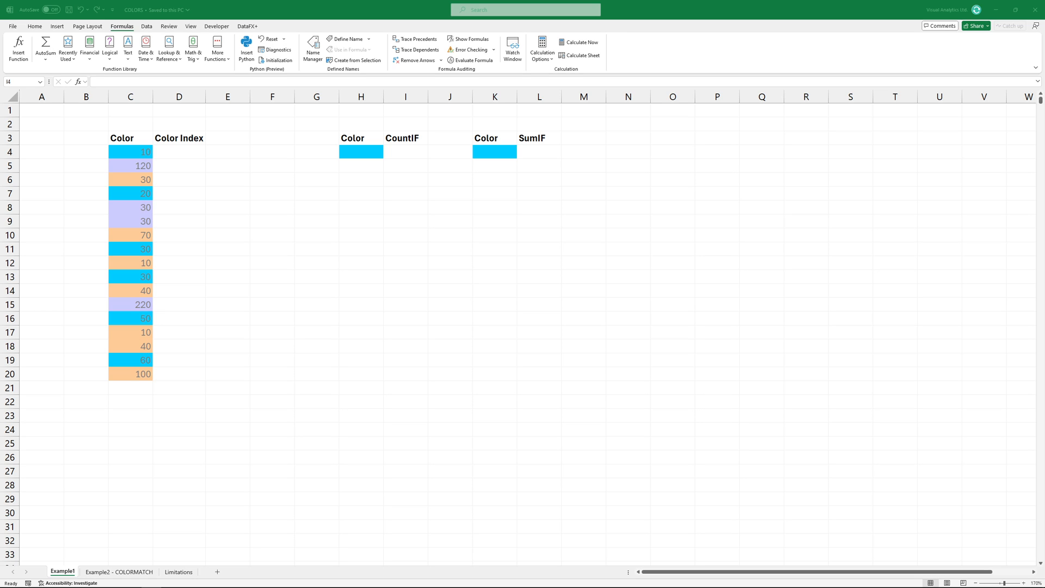
mouse_move(346, 39)
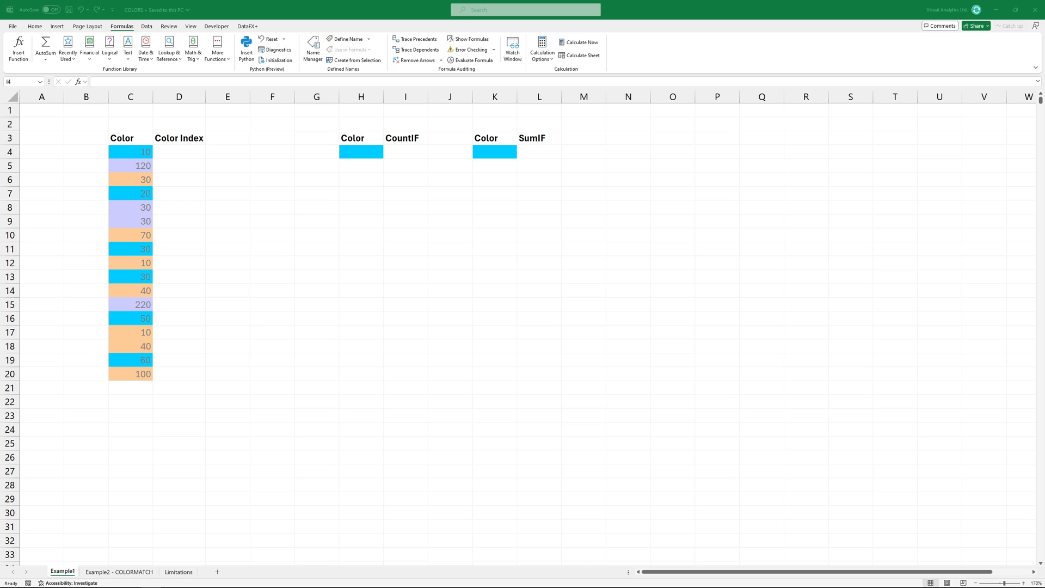
- Define the name ColorCode referring to =GET.CELL(38,C4)
click(346, 39)
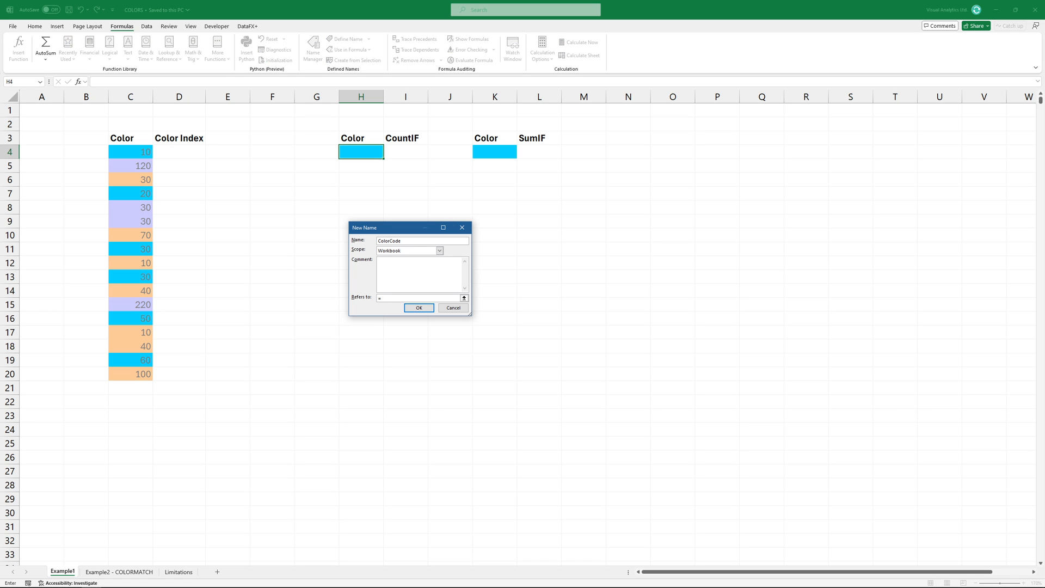
text(GET.CELL(38,C4)
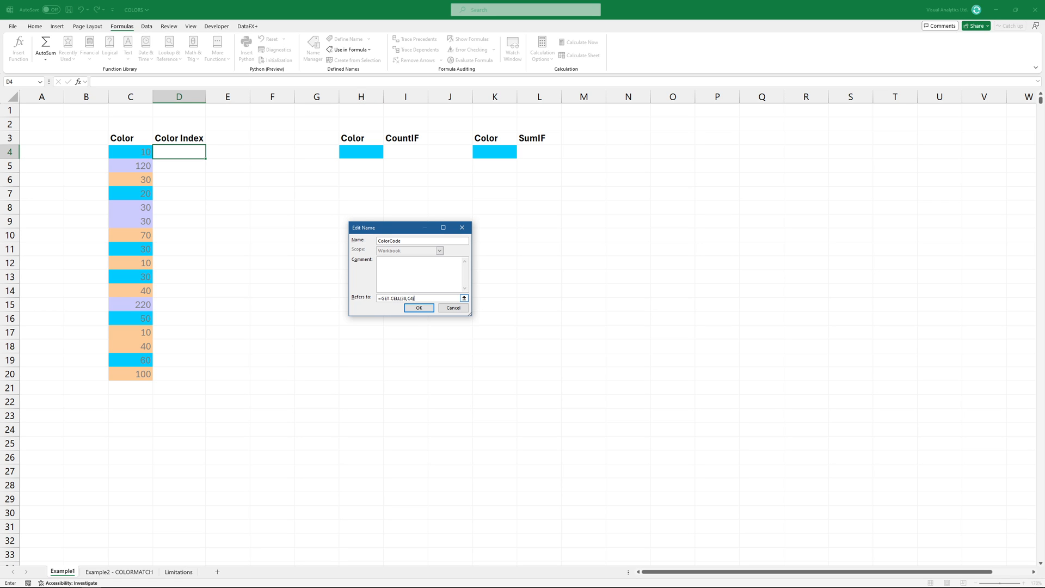
click(418, 307)
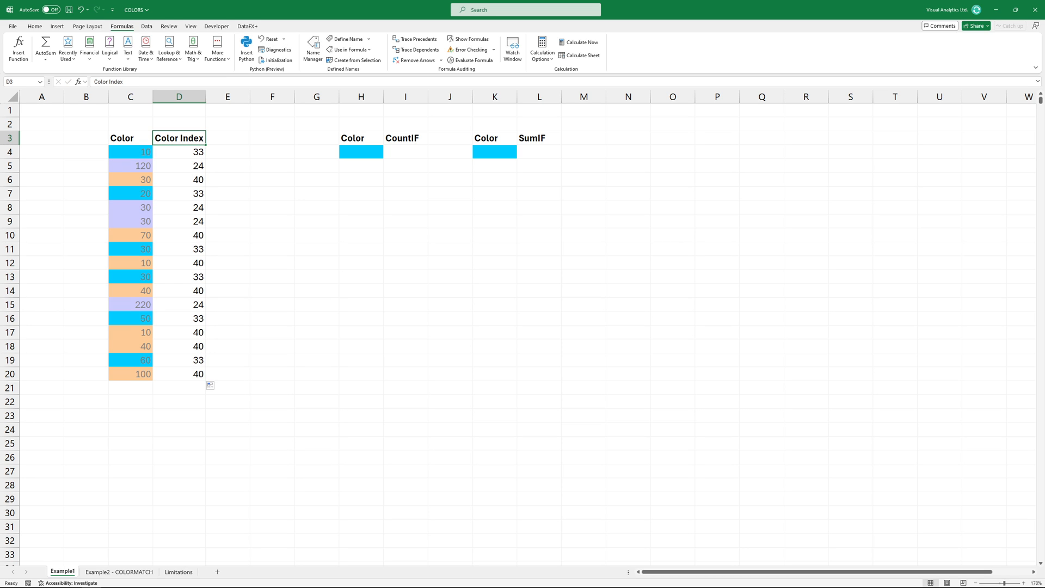
- Enter =COUNTIF(D4:D20,"=33") in I4 and =SUMIF(D4:D20,"=33",C4:C20) in L4, giving 6 and 200
text(=COUNTIF(D4:D20)
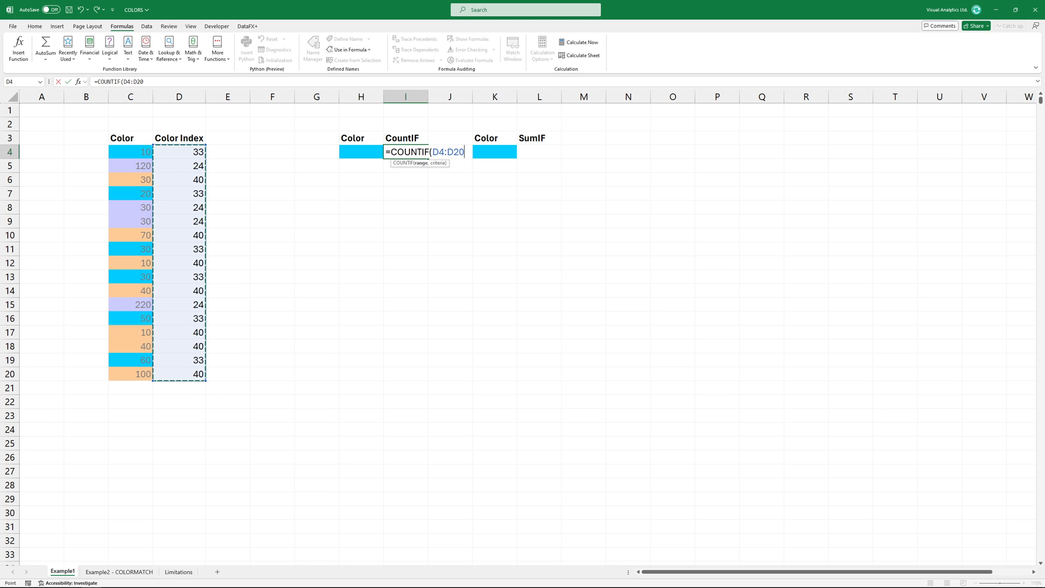
text(,"=)
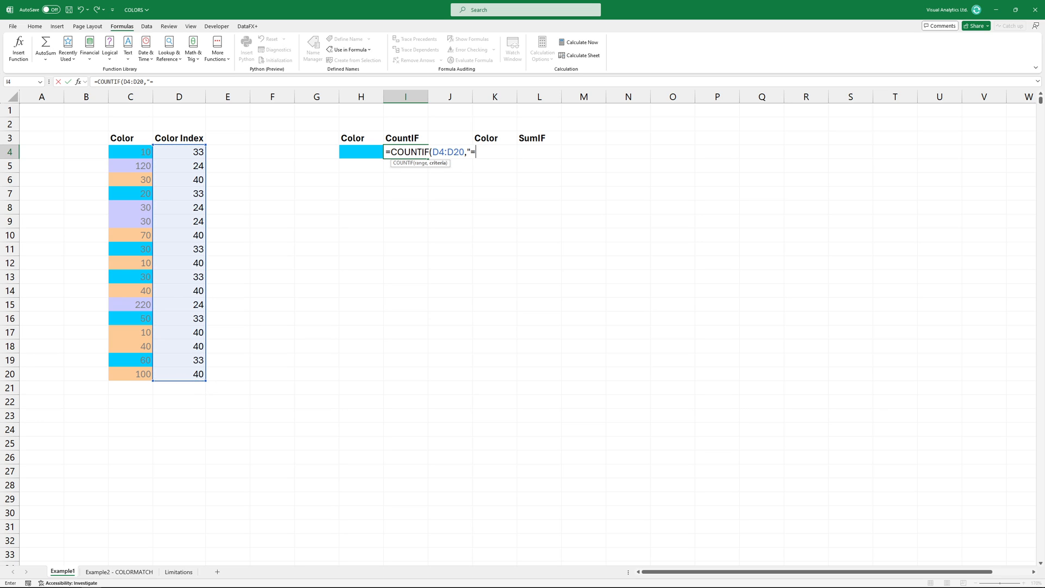
text(33")
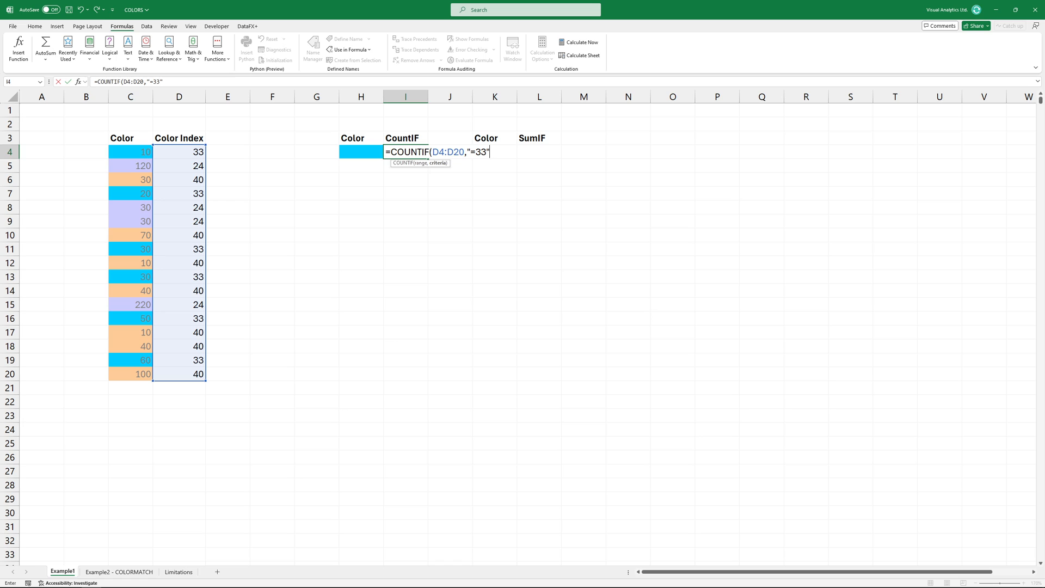
text())
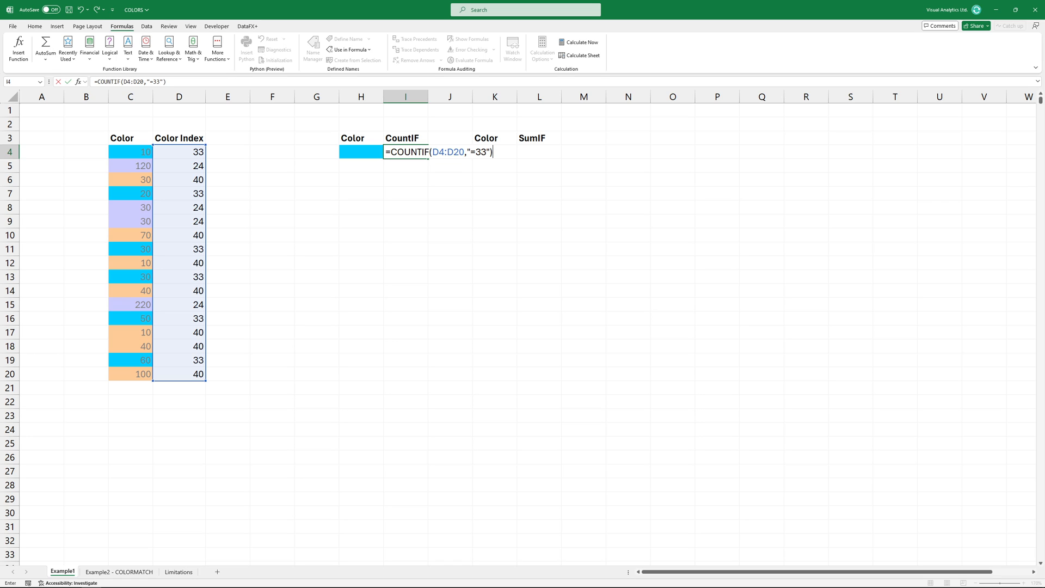
key(Return)
text(=SUMIF(D4:D20,"=33",C4:C20))
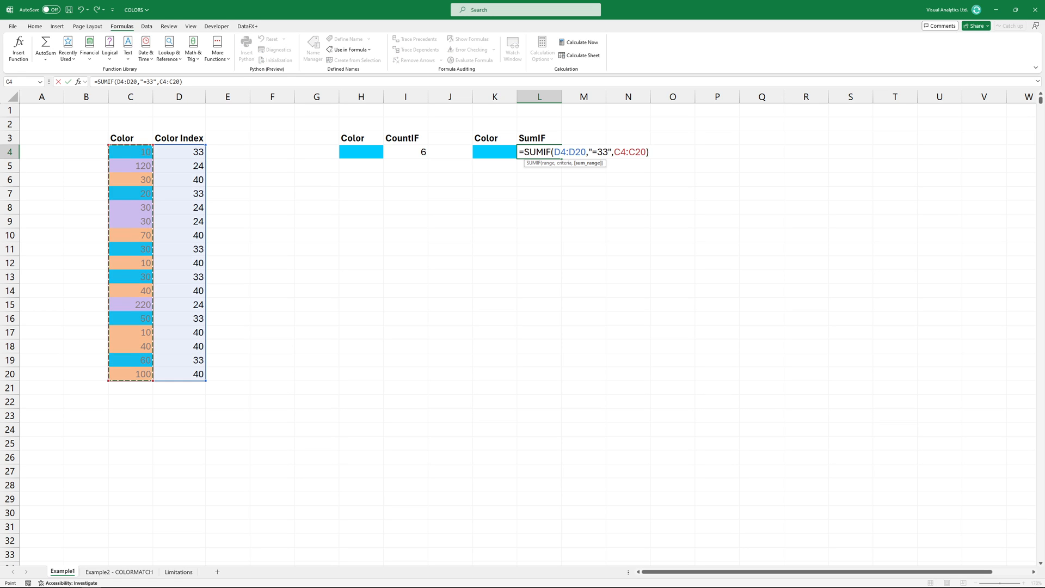
key(Return)
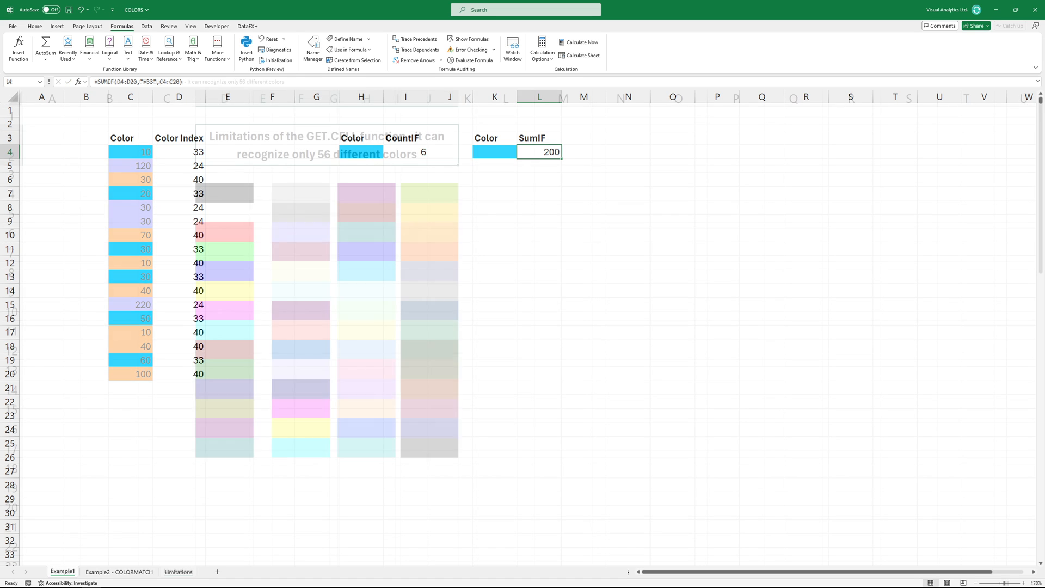
- Glance at the Limitations sheet and return to Example1
click(177, 571)
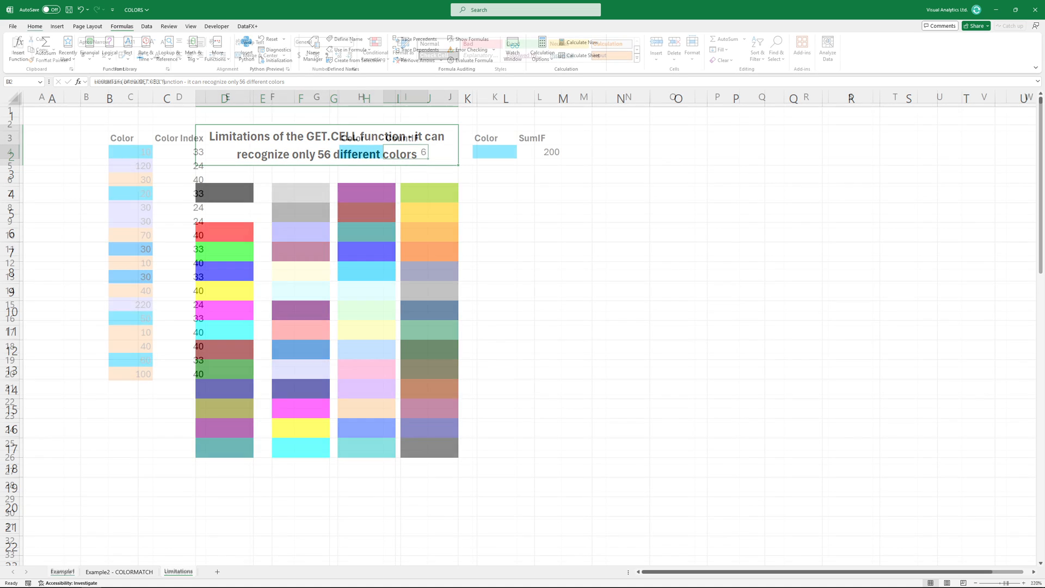
click(62, 572)
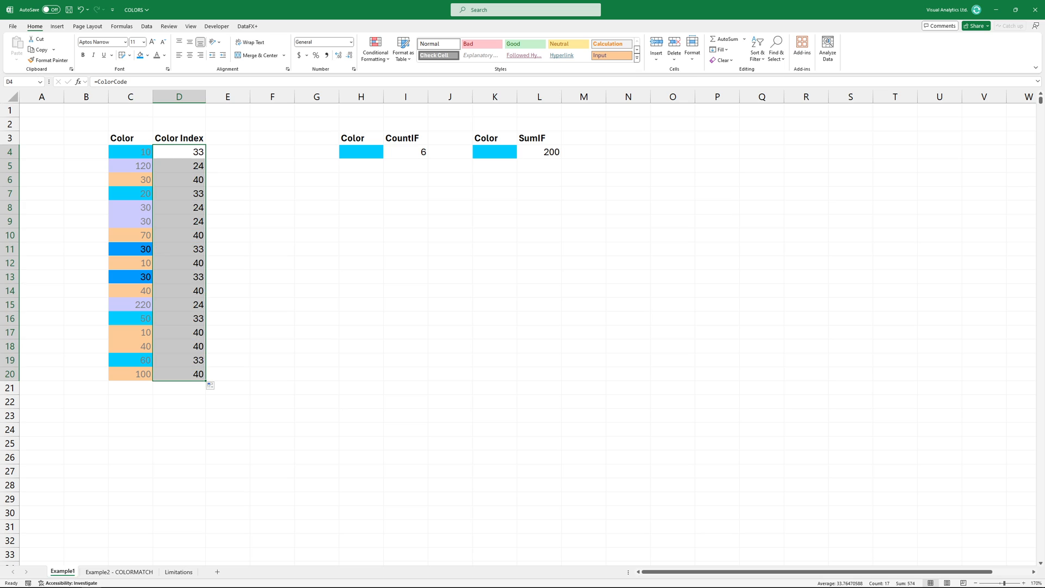
- Check the darker blue cells C11 and C13 carry code 33, then switch to Example2 - COLORMATCH
click(130, 248)
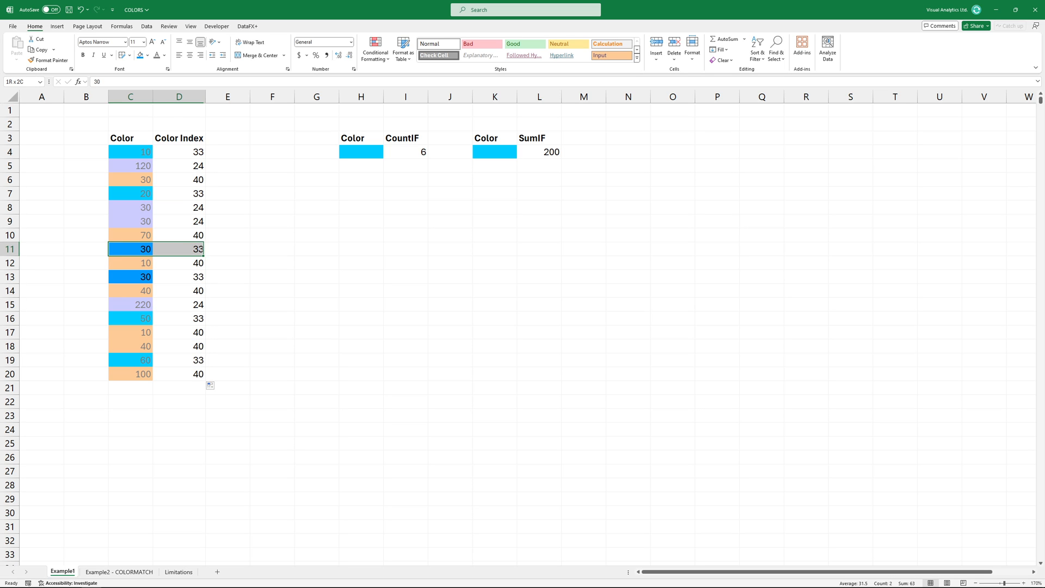
click(129, 276)
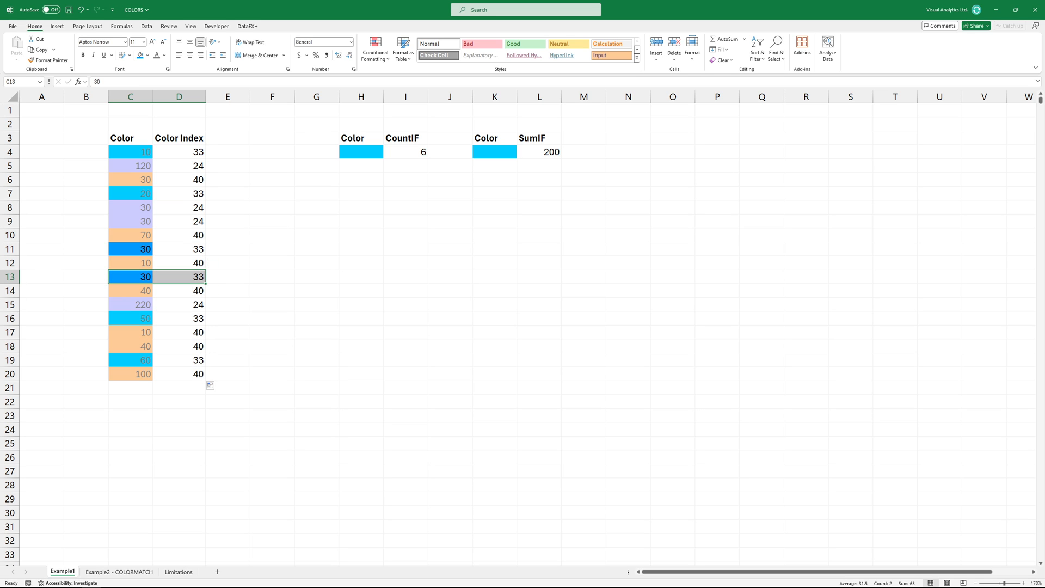
click(360, 165)
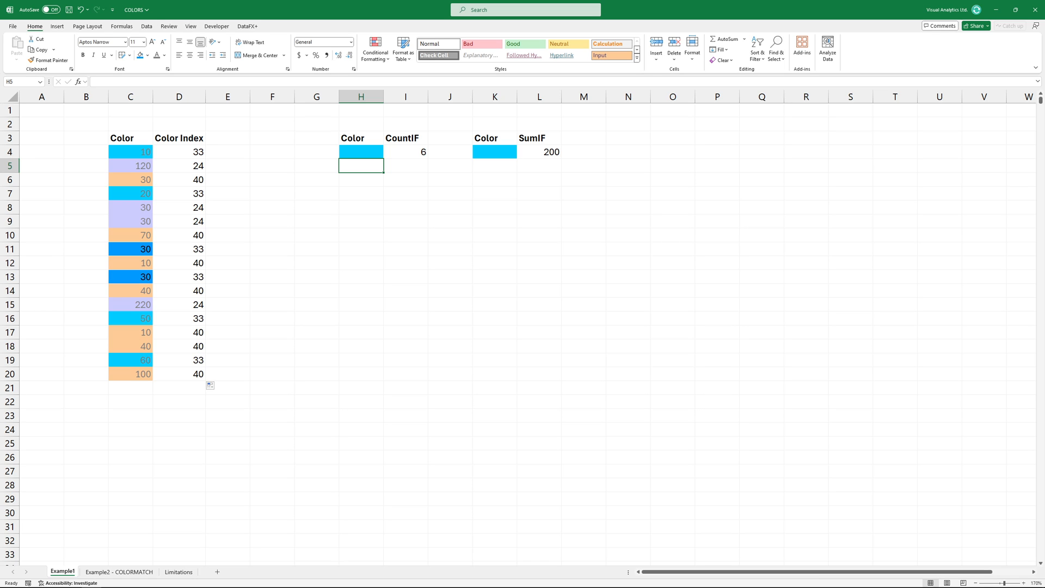
click(119, 571)
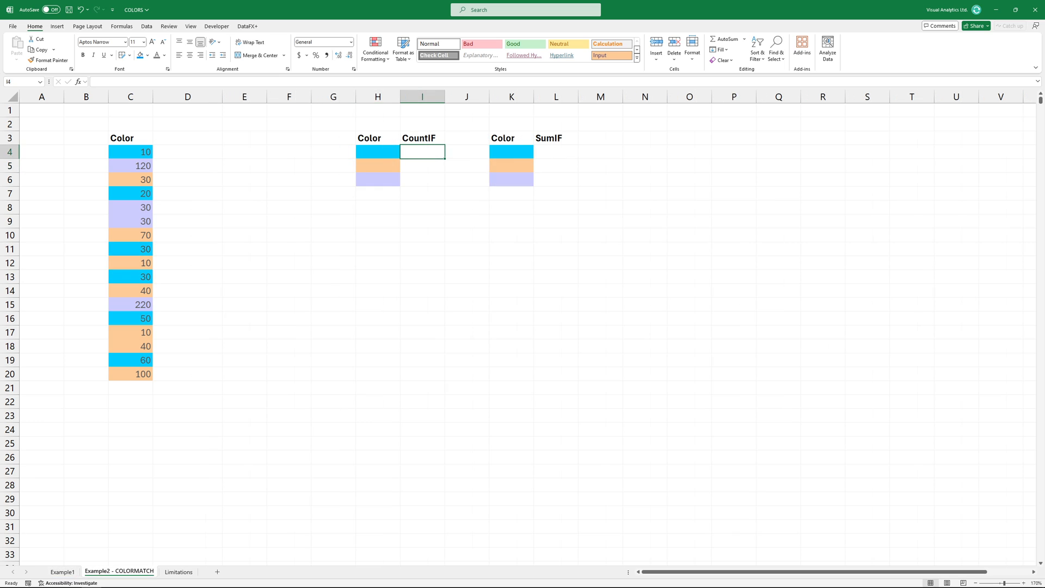
- Enter =COUNTBYCOLOR(H4,$C$4:$C$20) in I4, returning 6 for the blue sample
text(=COUNTBYCOLOR()
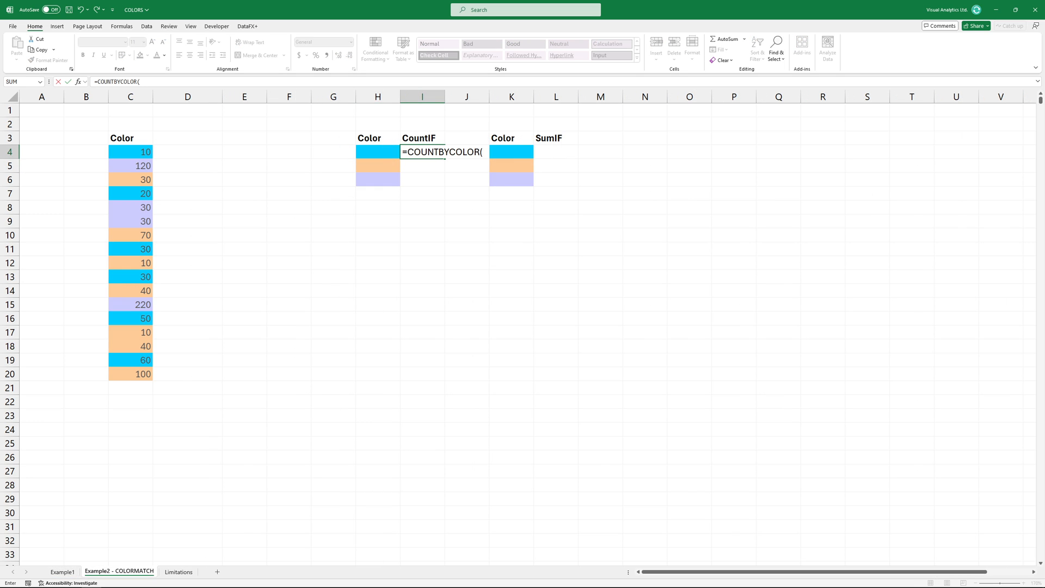
click(376, 152)
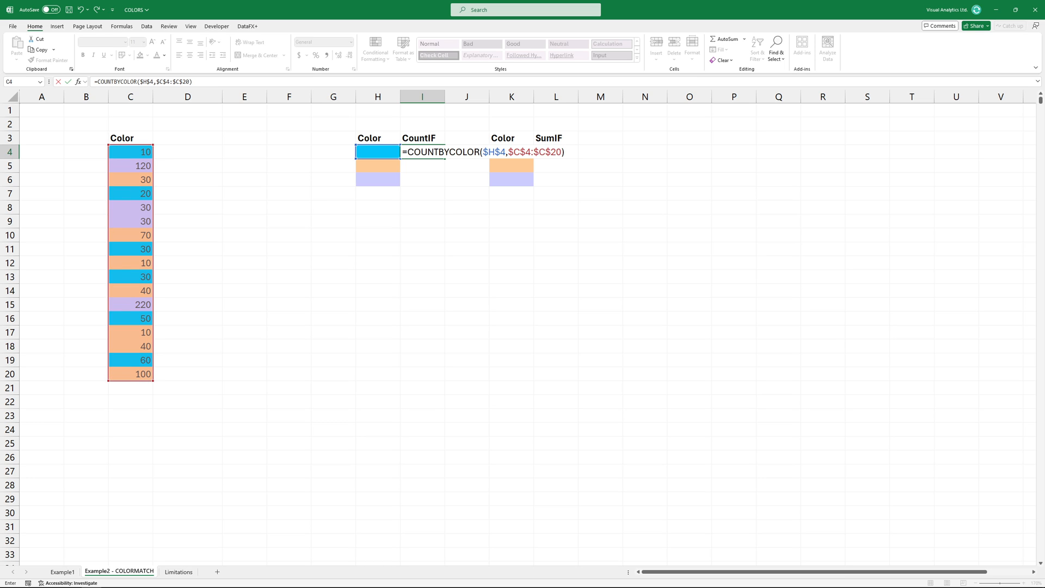
key(Return)
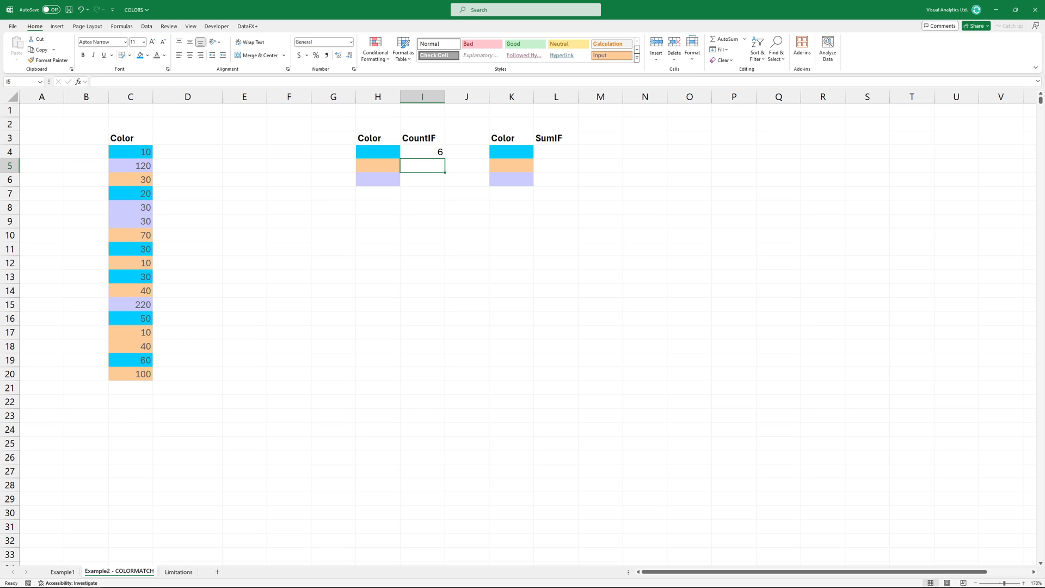
- Begin a =SUMBYCOLOR formula in the first SumIF cell L4
text(=SUM)
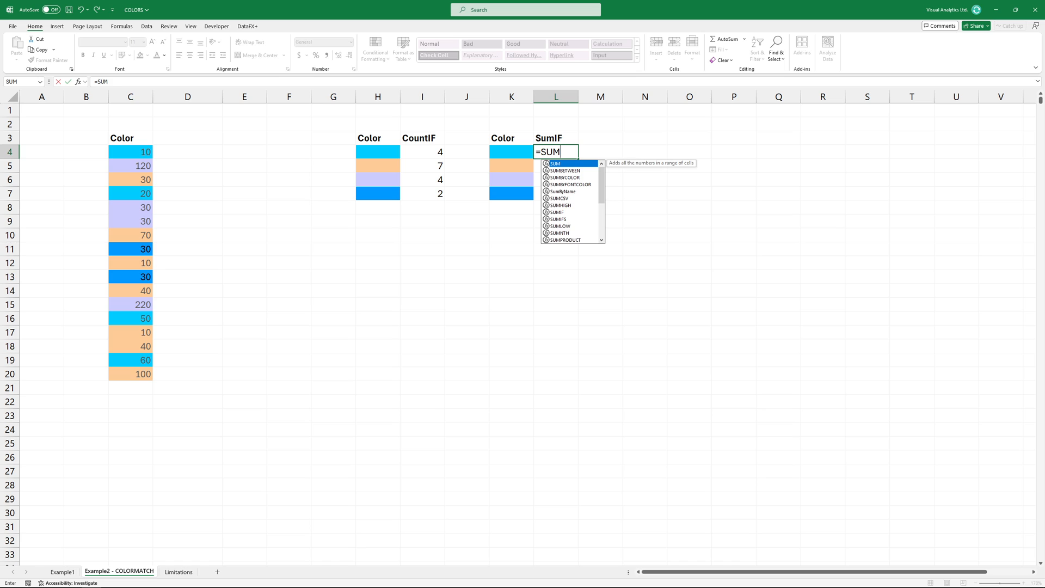
text(BY)
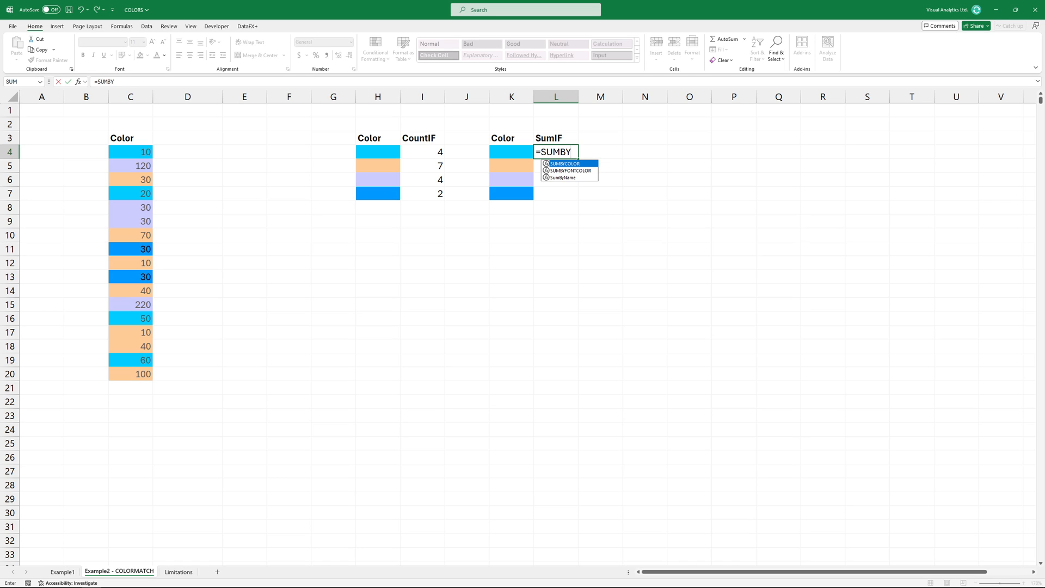